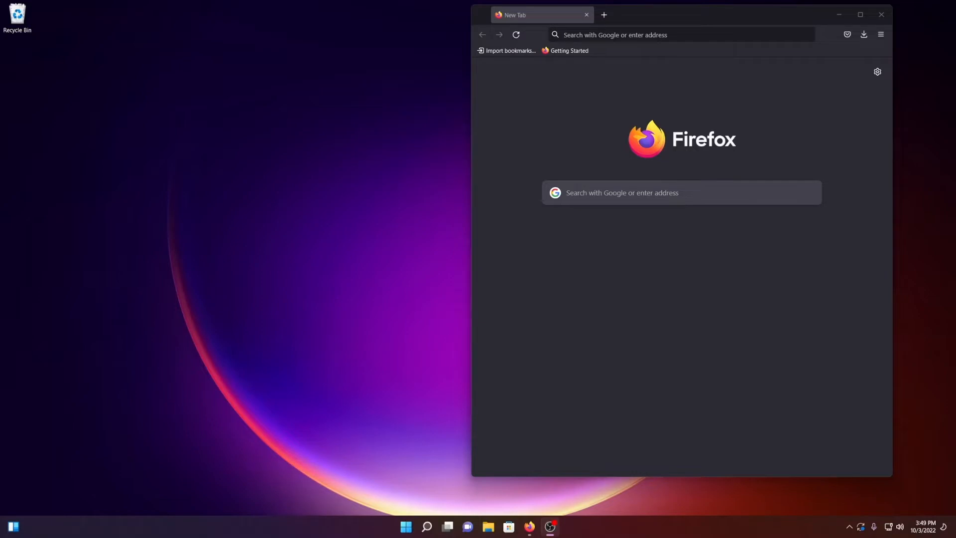
pyautogui.moveTo(762, 29)
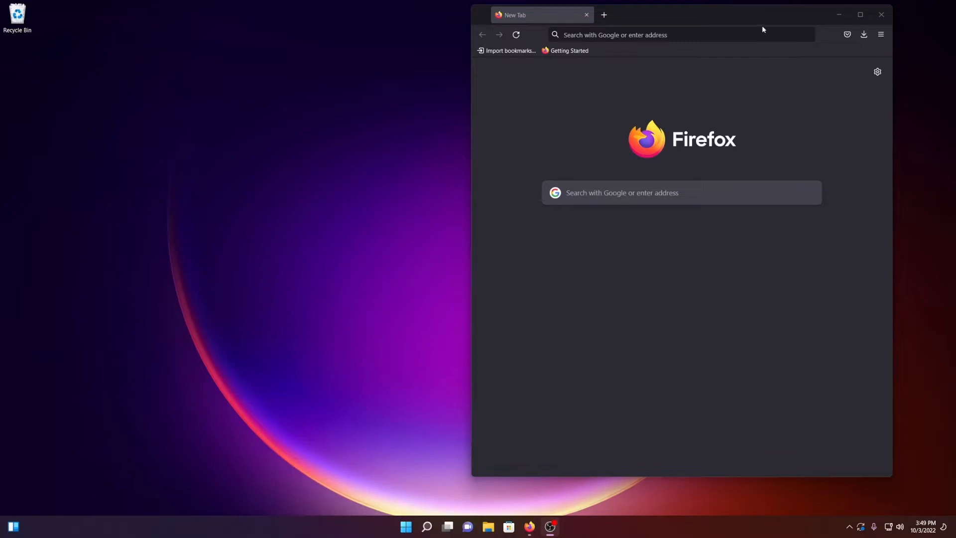
# Navigate to python.org and reach the Python 3.10.7 release page via the Windows downloads
pyautogui.write('python.org/')
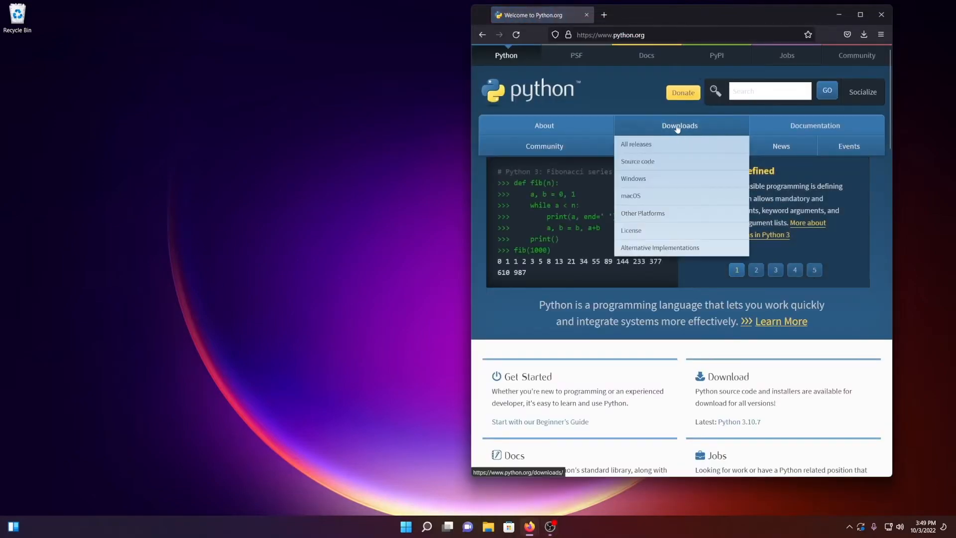
pyautogui.click(633, 178)
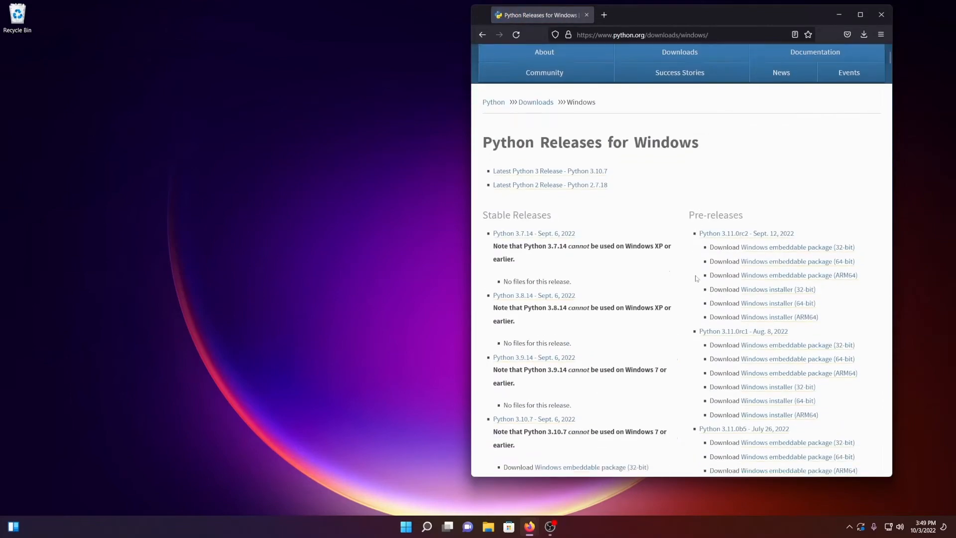
pyautogui.scroll(-3)
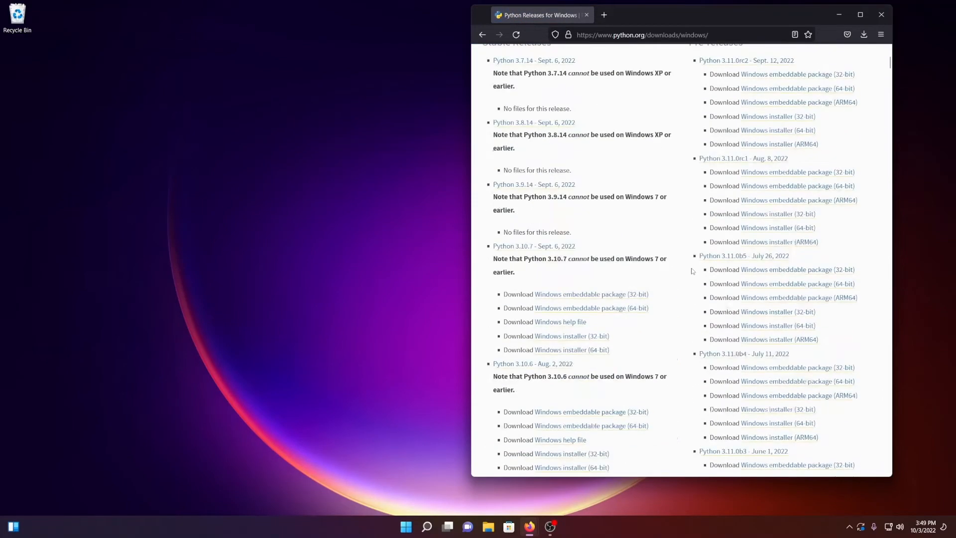
pyautogui.scroll(3)
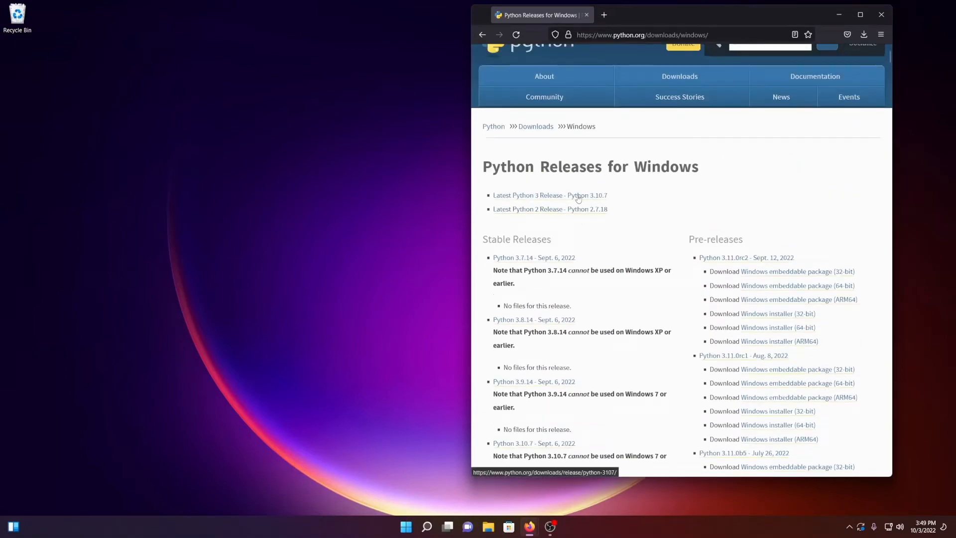
pyautogui.click(550, 196)
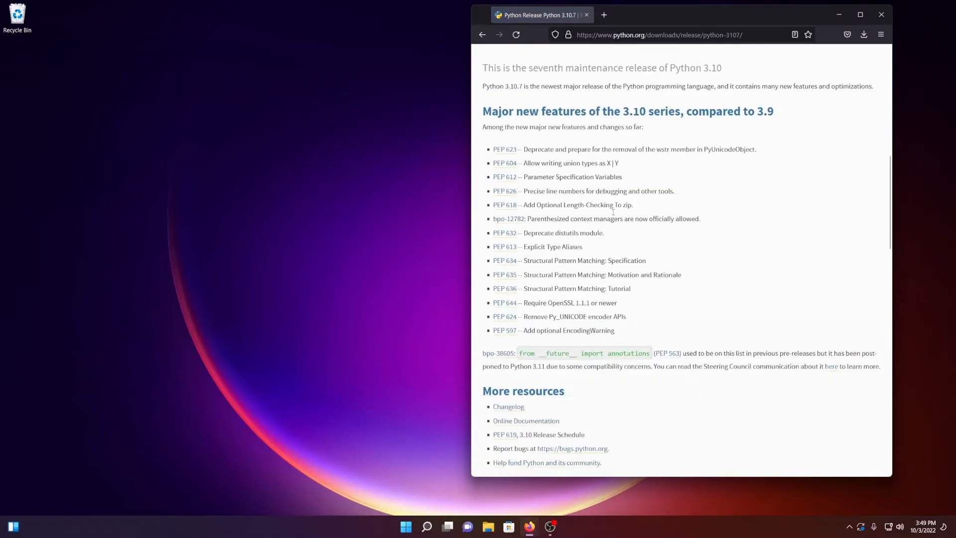
# Download the Windows installer (64-bit), python-3.10.7-amd64.exe
pyautogui.scroll(-3)
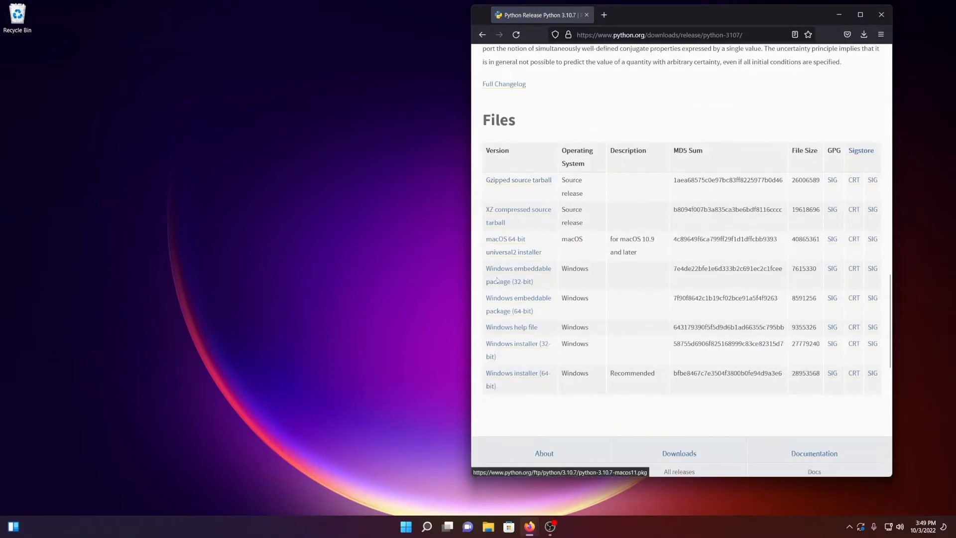
pyautogui.moveTo(514, 372)
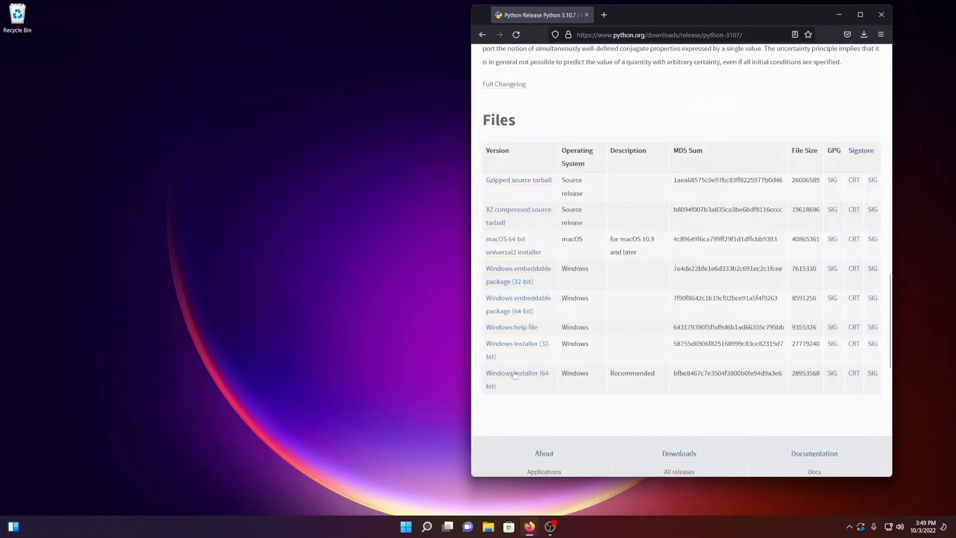
pyautogui.moveTo(508, 376)
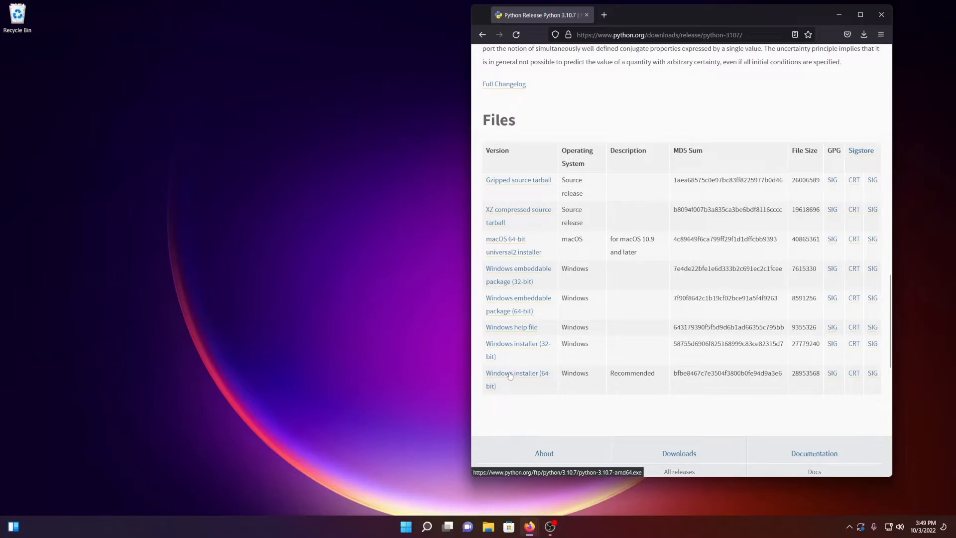
pyautogui.click(863, 34)
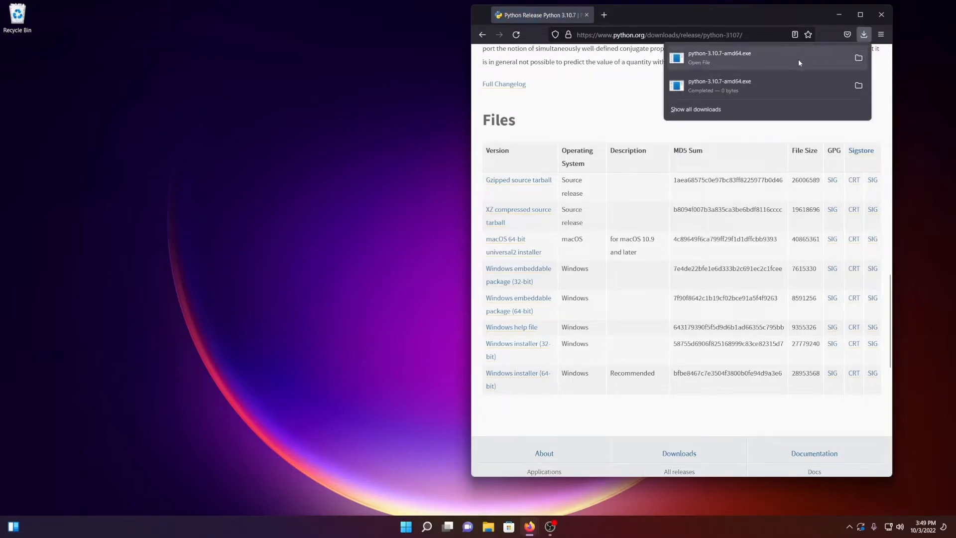
# Run python-3.10.7-amd64.exe with 'Add Python 3.10 to PATH' enabled and Install Now
pyautogui.click(719, 58)
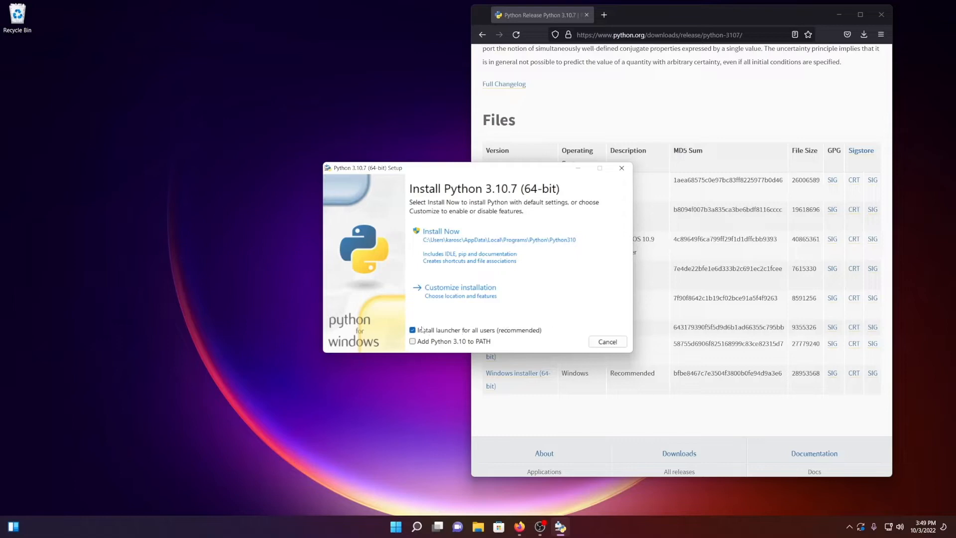
pyautogui.moveTo(514, 336)
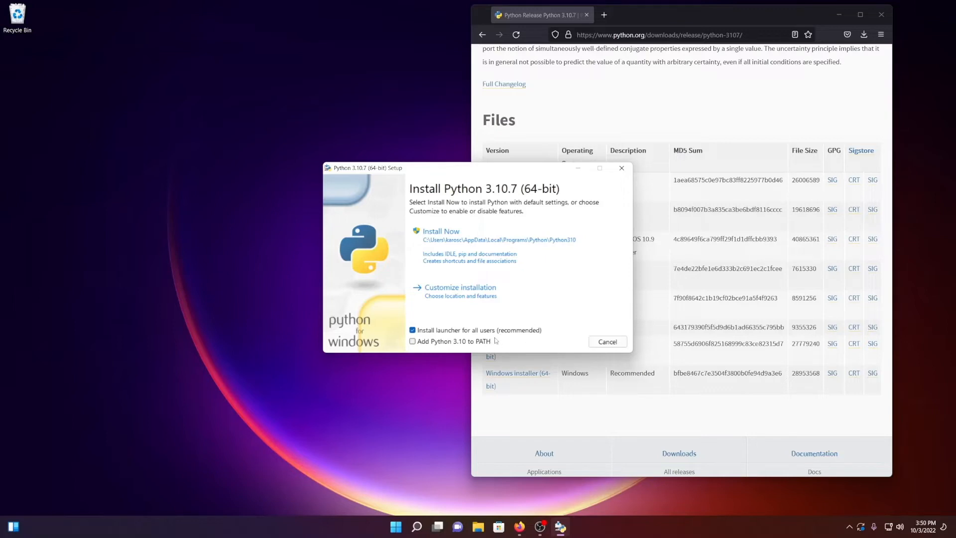
pyautogui.click(412, 341)
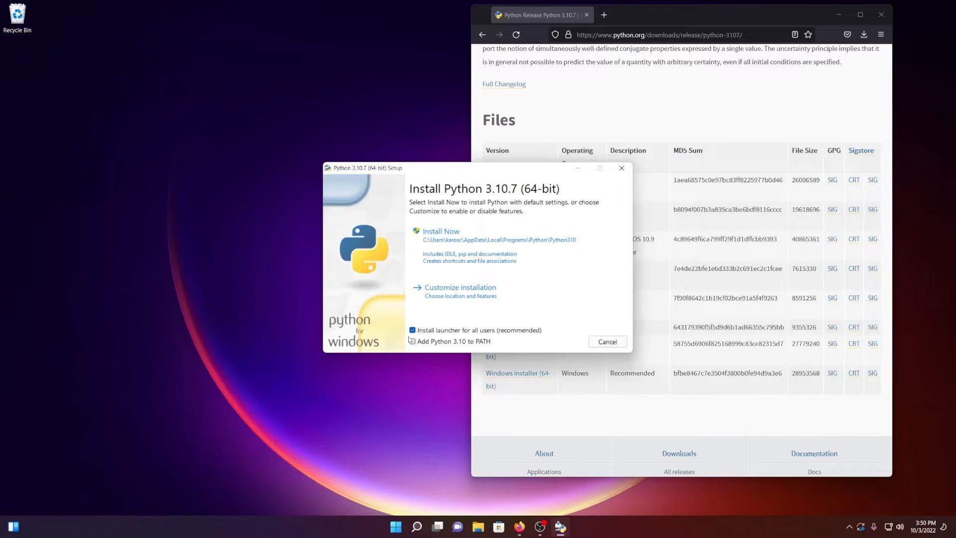
pyautogui.click(412, 341)
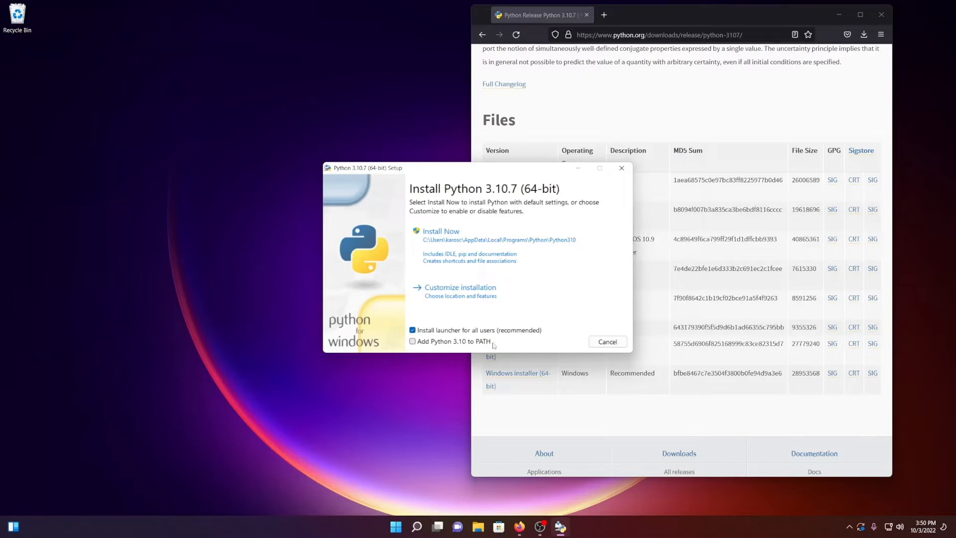
pyautogui.moveTo(514, 348)
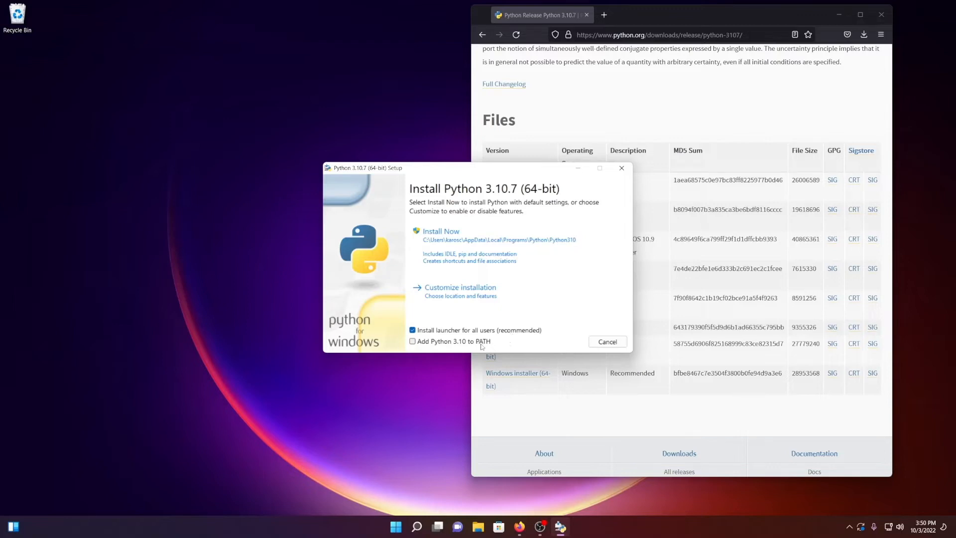
pyautogui.moveTo(467, 345)
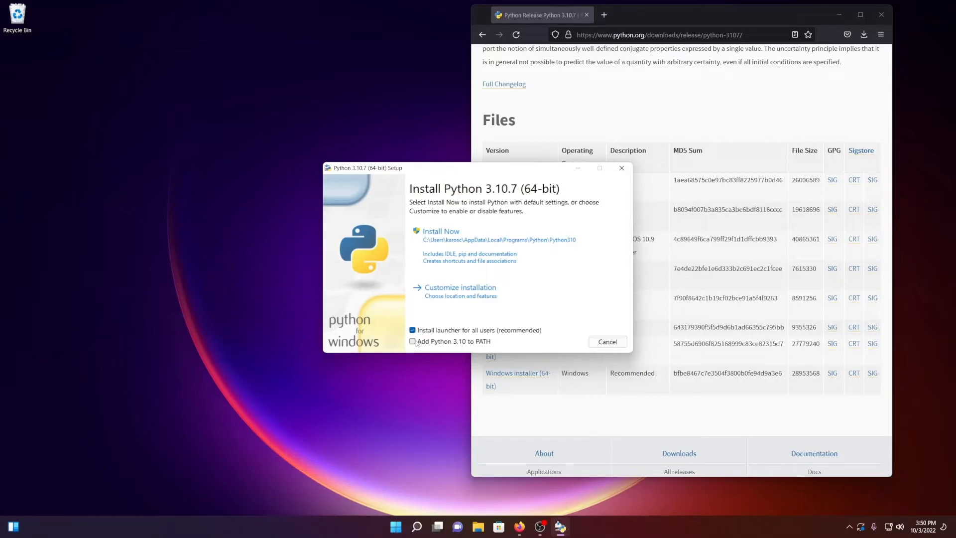
pyautogui.click(412, 341)
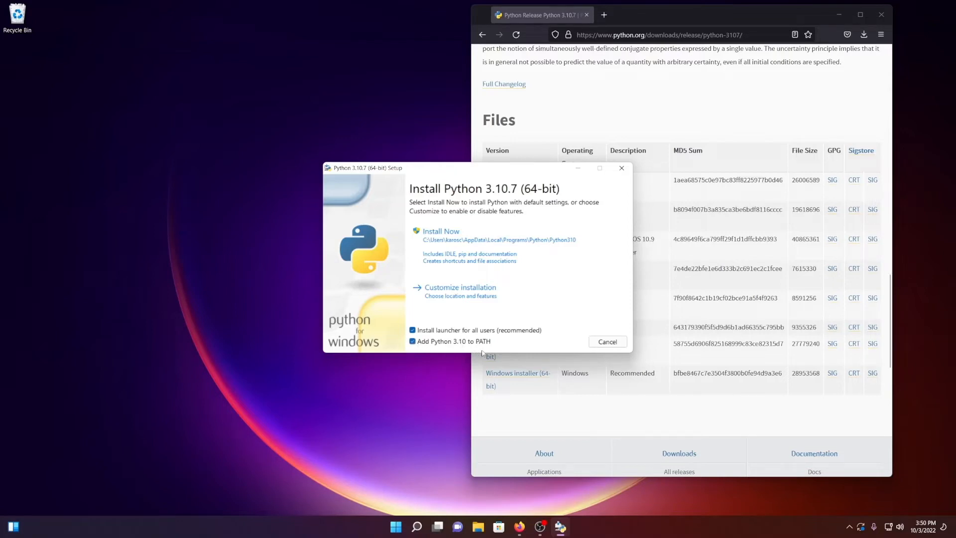
pyautogui.click(441, 231)
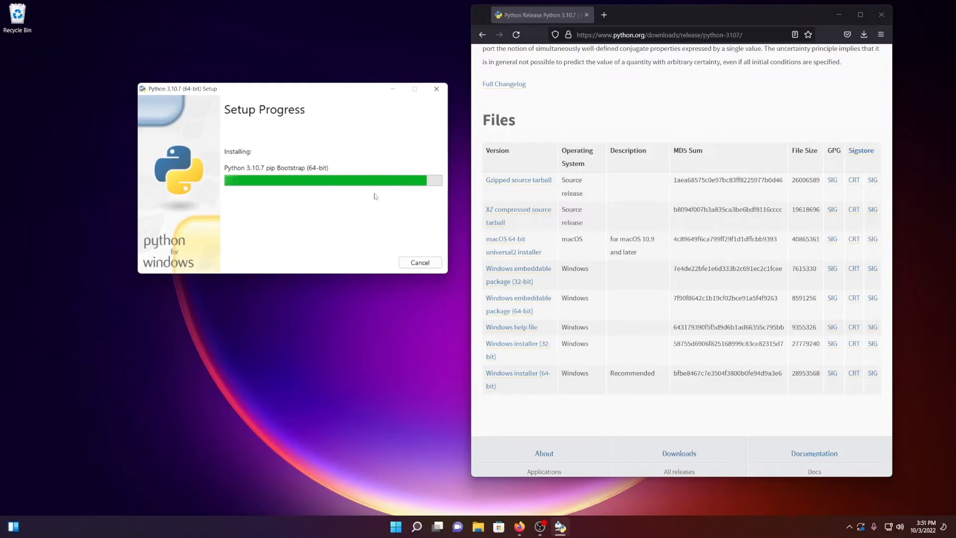
pyautogui.moveTo(457, 207)
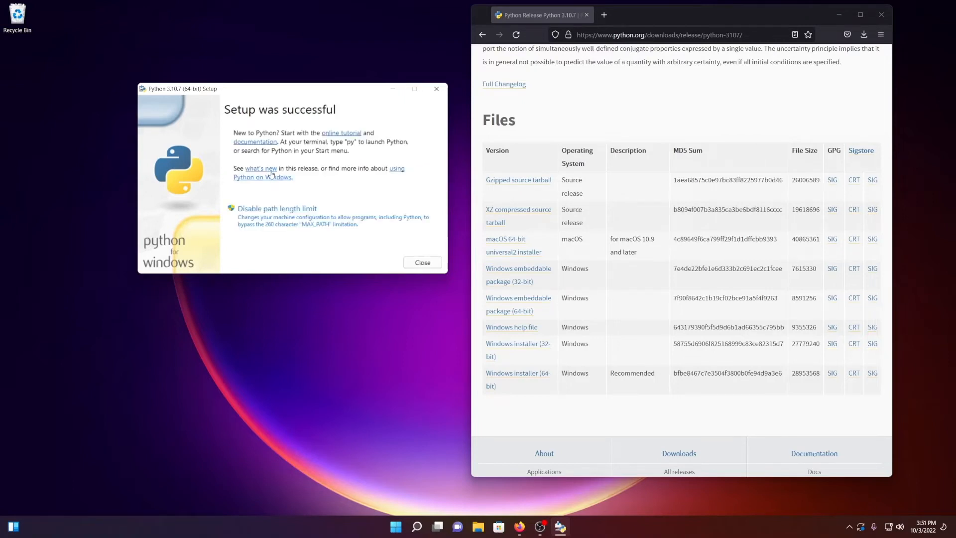
pyautogui.moveTo(311, 186)
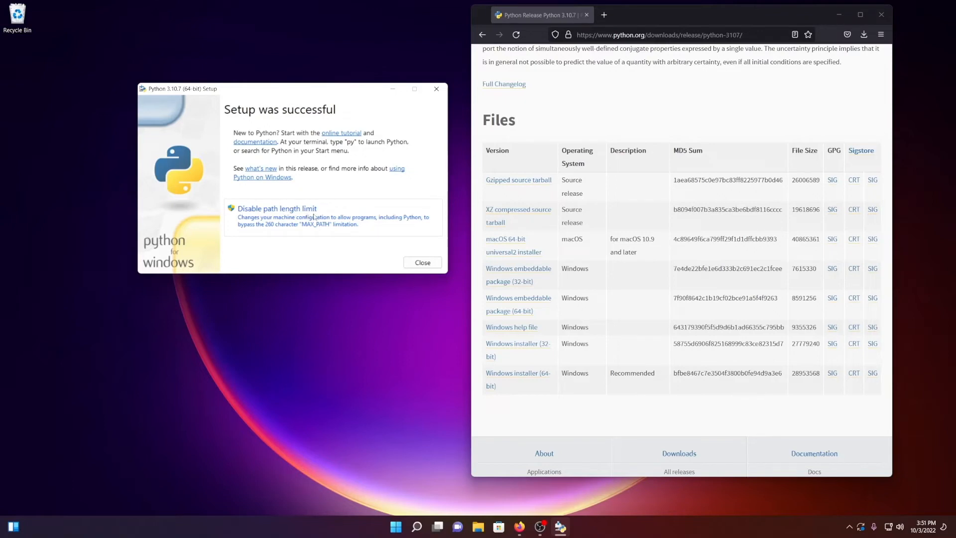
pyautogui.moveTo(265, 205)
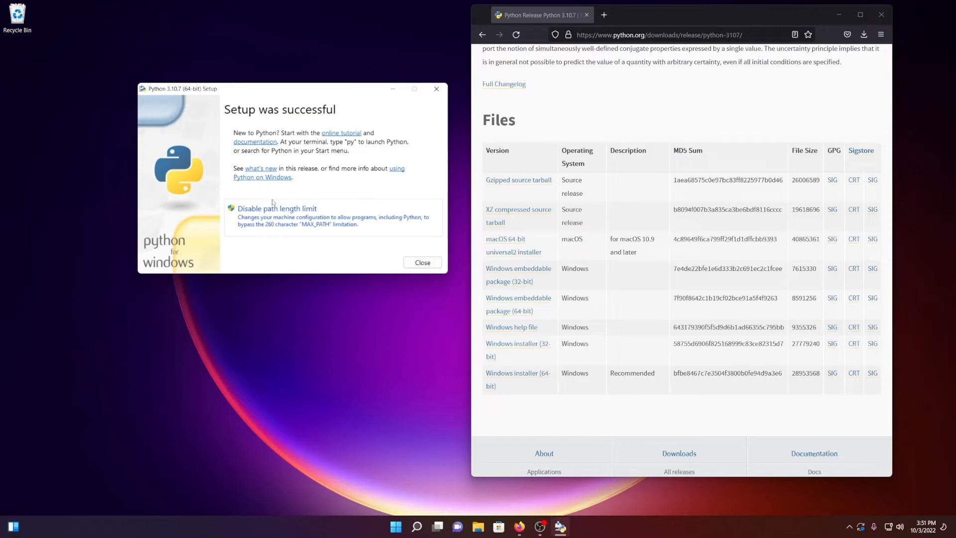
pyautogui.moveTo(335, 197)
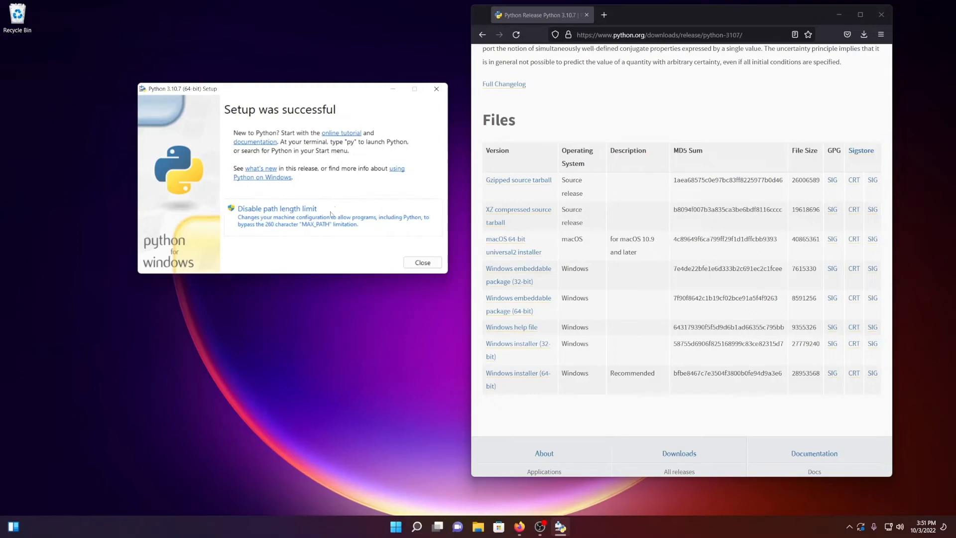
pyautogui.moveTo(309, 238)
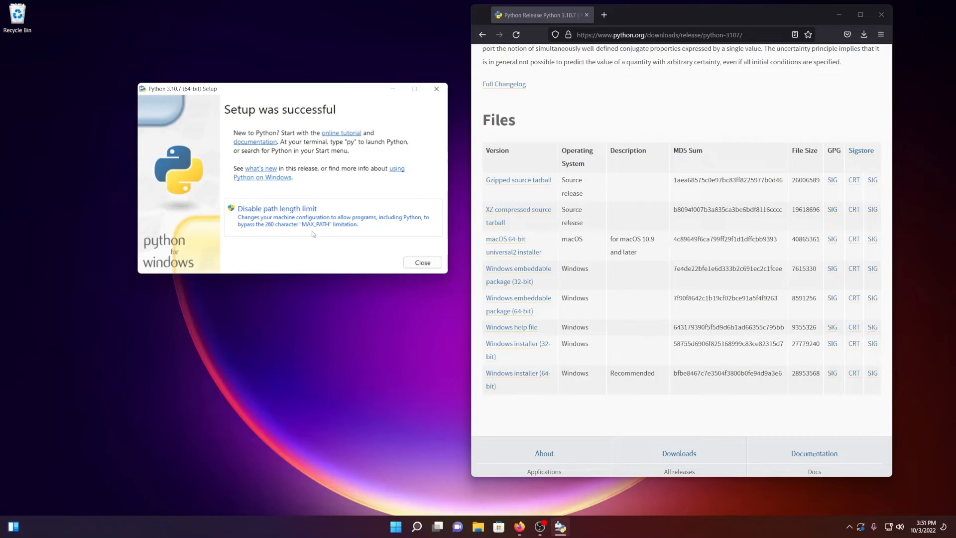
pyautogui.moveTo(288, 229)
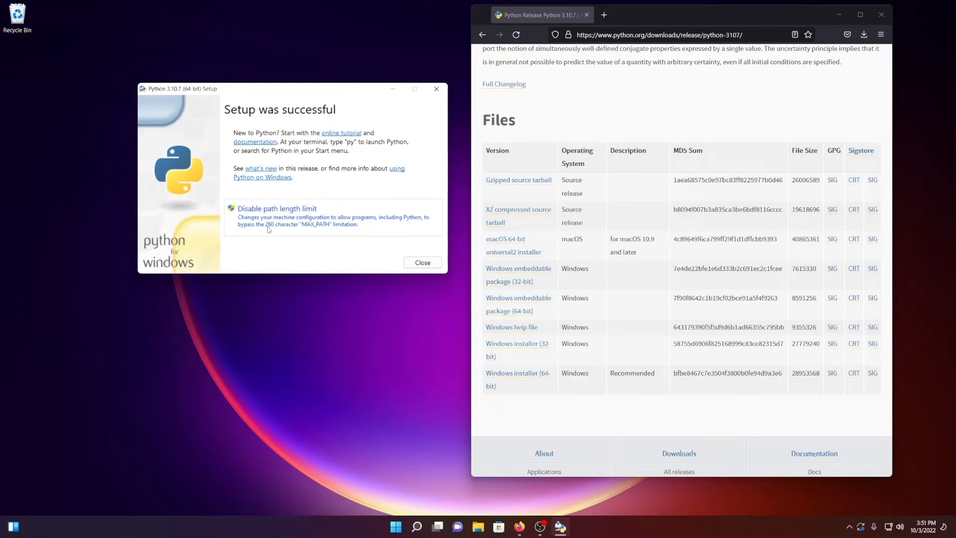
pyautogui.moveTo(269, 230)
pyautogui.write('pyt')
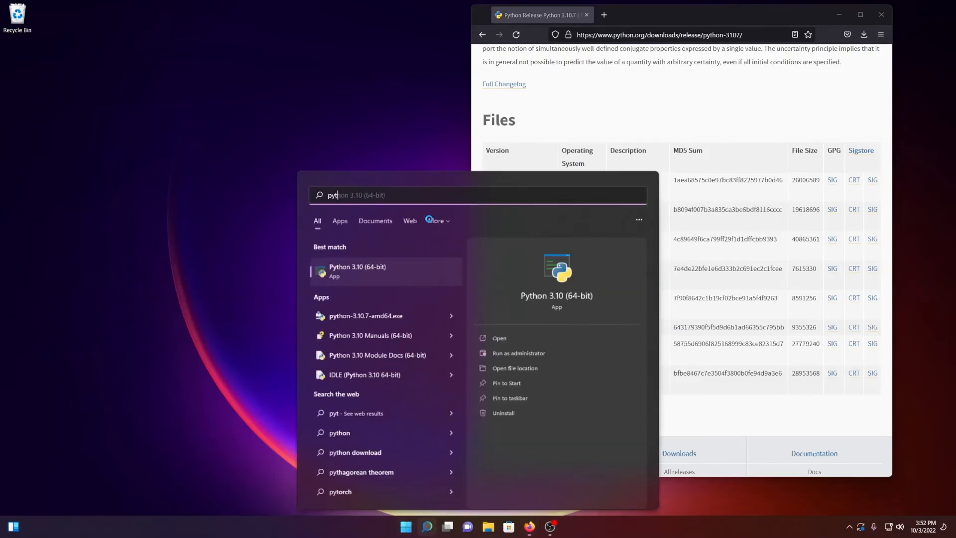
# Launch Python 3.10 (64-bit) from Start and run 'import this' to print the Zen of Python
pyautogui.click(357, 271)
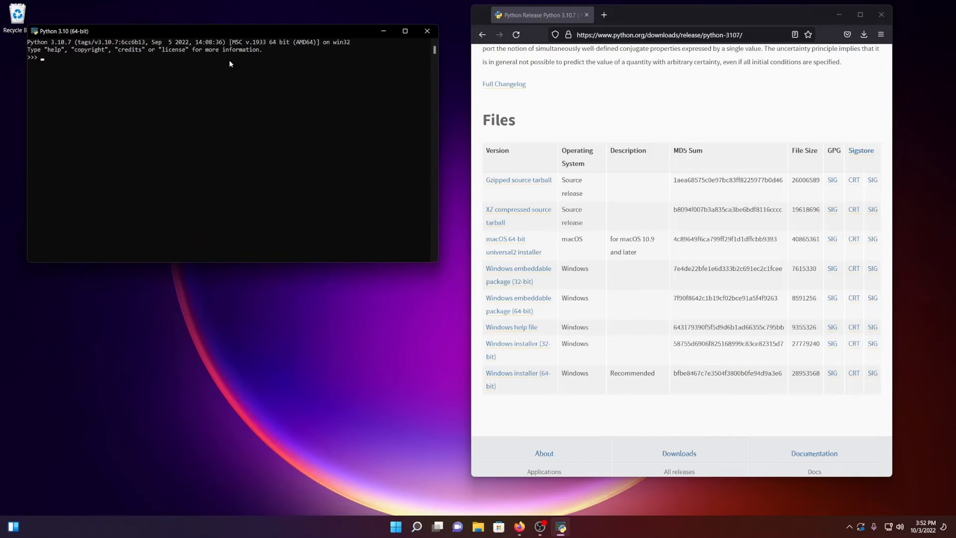
pyautogui.write('import this')
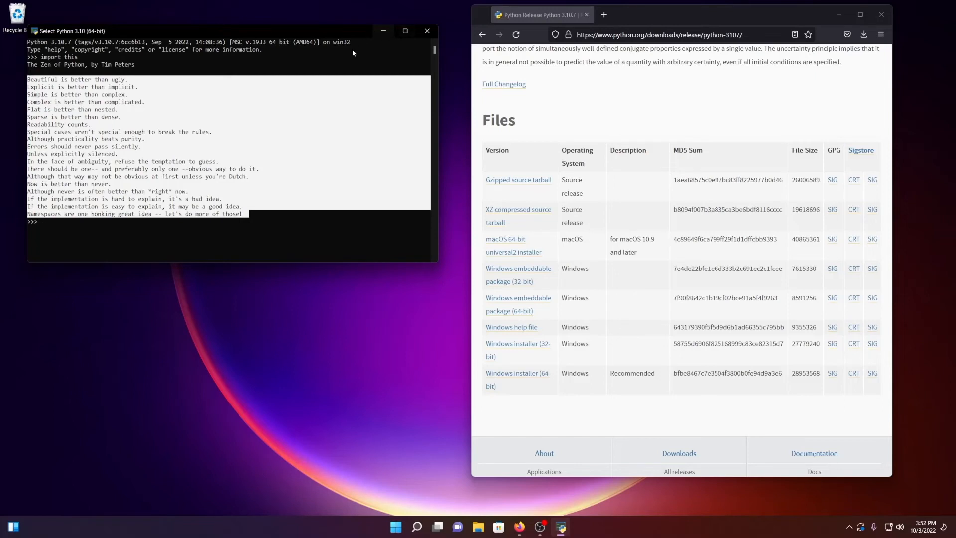
pyautogui.moveTo(348, 104)
pyautogui.write('coman')
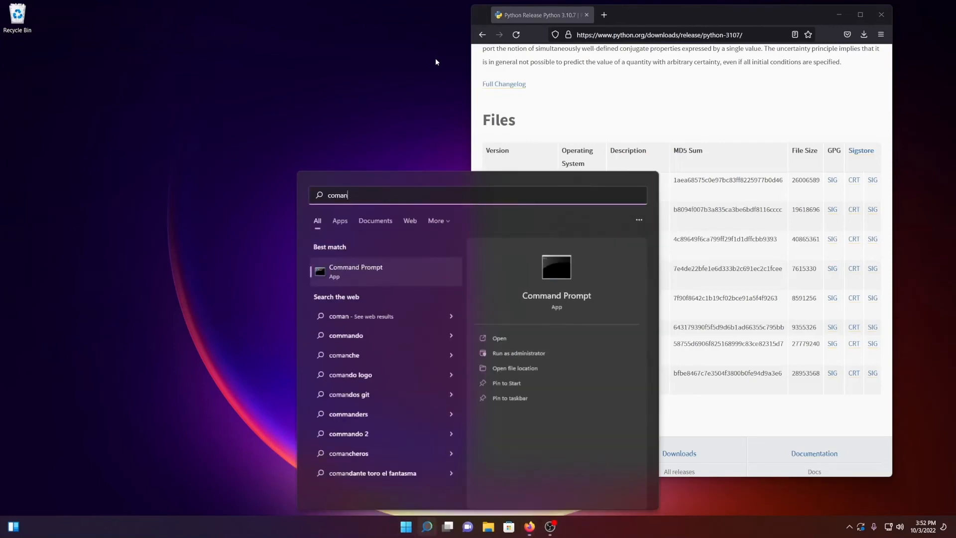
# In Command Prompt run python, 'import this', then exit() back to the shell prompt
pyautogui.click(355, 271)
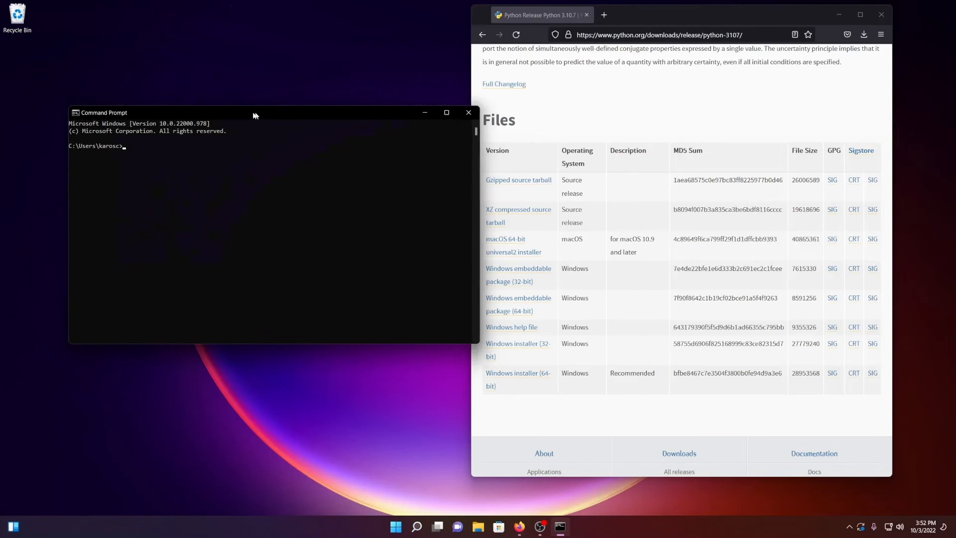
pyautogui.moveTo(254, 112); pyautogui.dragTo(244, 107)
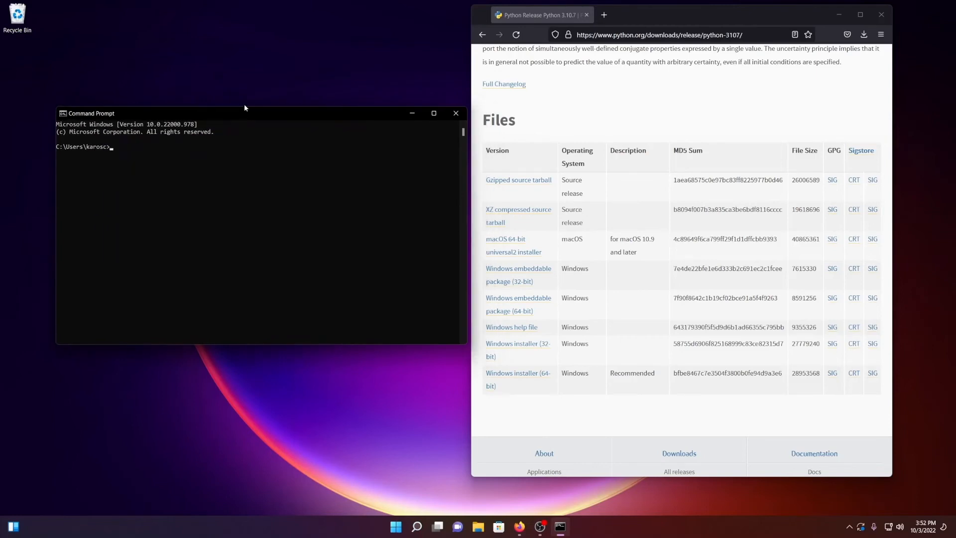
pyautogui.write('python')
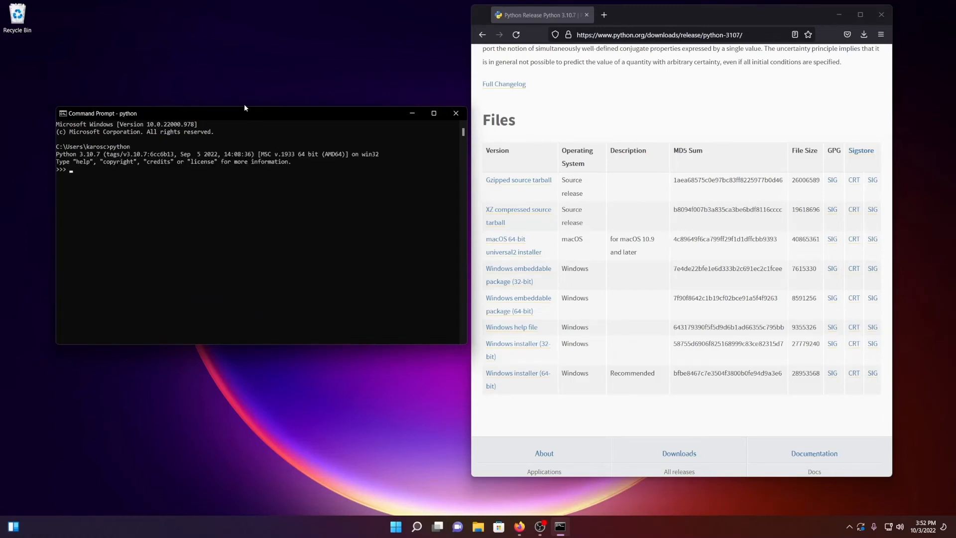
pyautogui.write('import this')
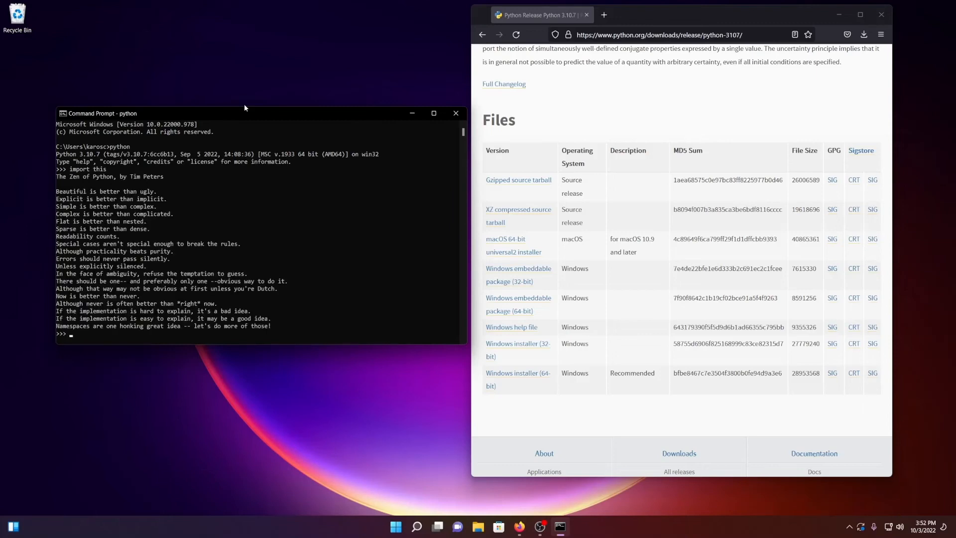
pyautogui.write('exit(')
pyautogui.write('python')
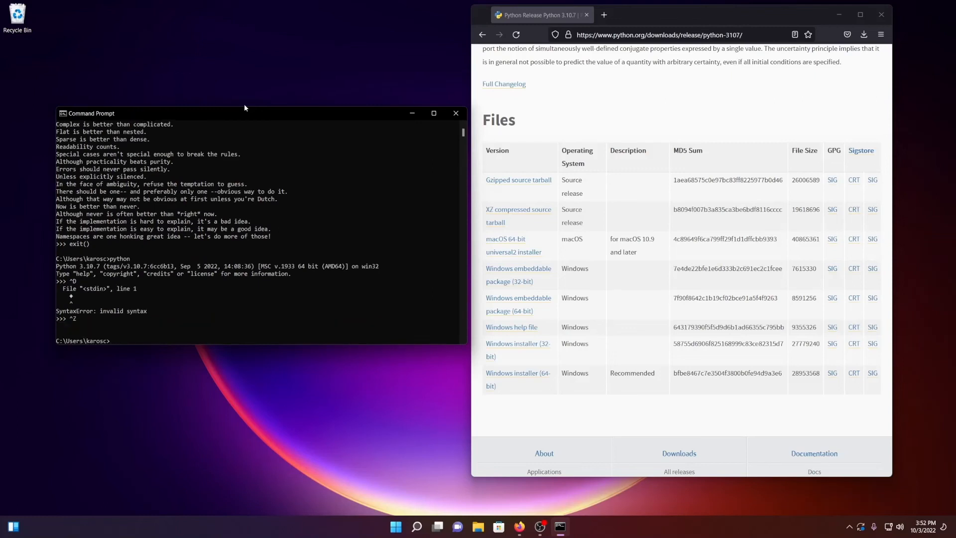
# Run 'pip install pyswmm', then start python and 'import pyswmm'
pyautogui.write('pip install pyswmm')
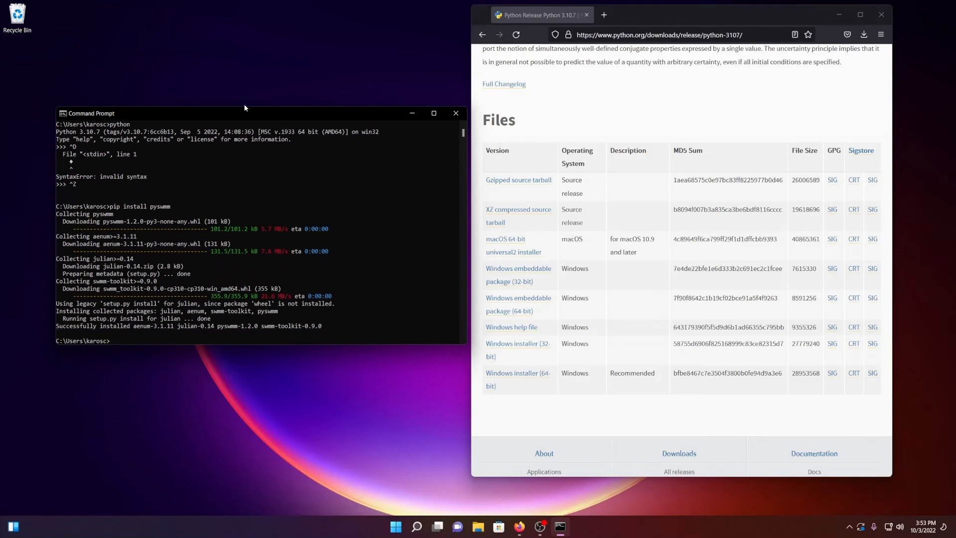
pyautogui.moveTo(139, 329)
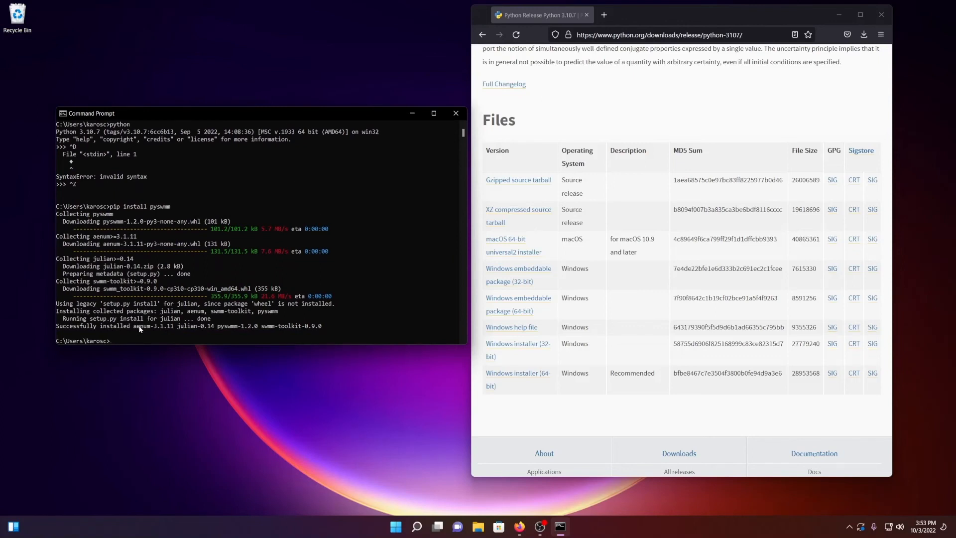
pyautogui.moveTo(180, 333)
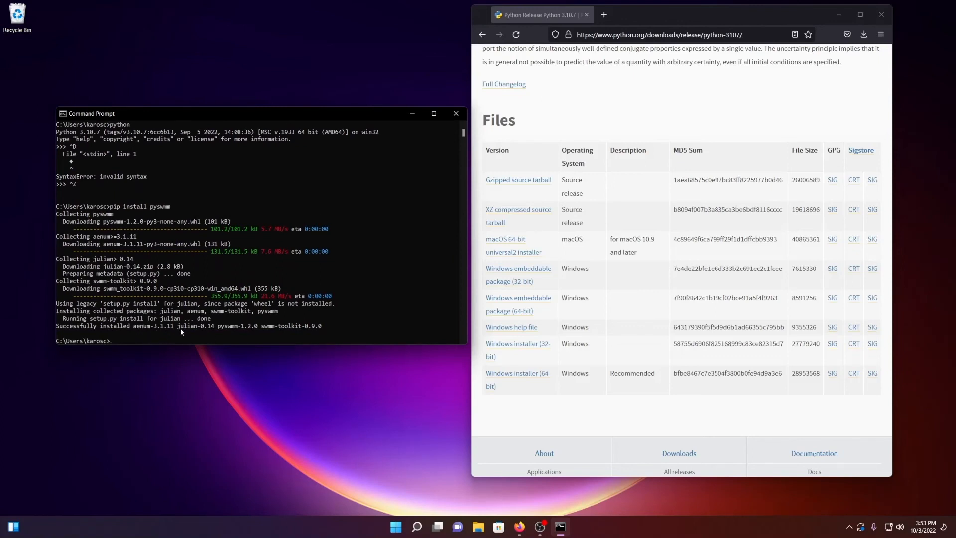
pyautogui.moveTo(270, 327)
pyautogui.write('python')
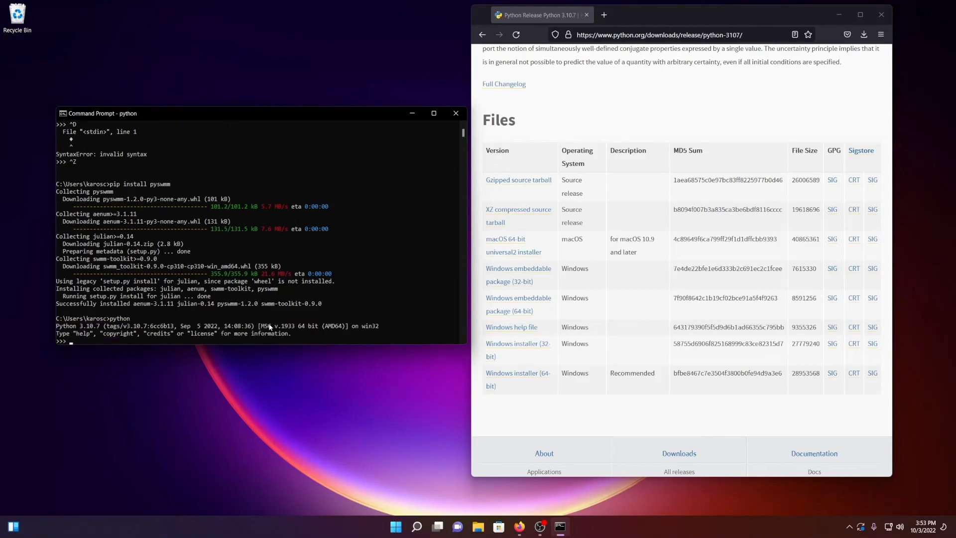
pyautogui.write('import')
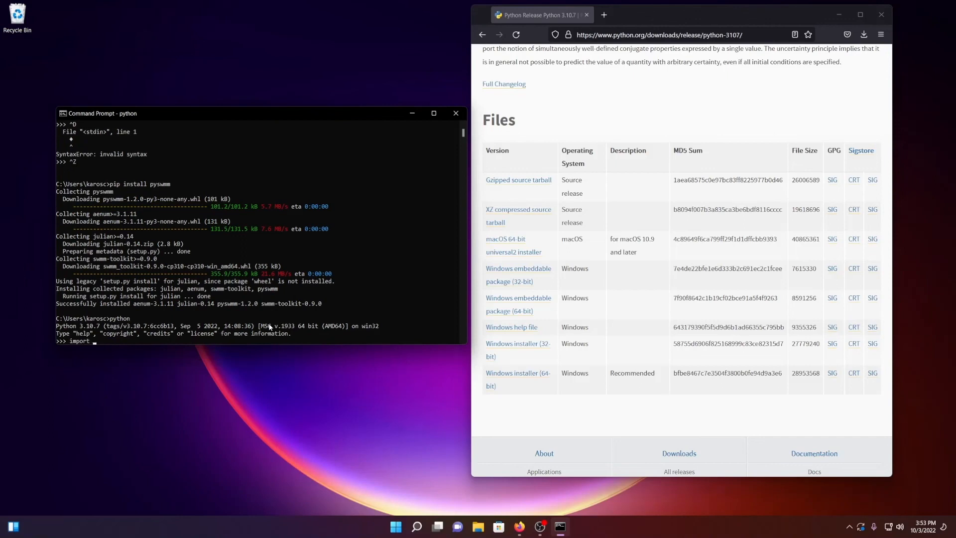
pyautogui.write('pyswmm')
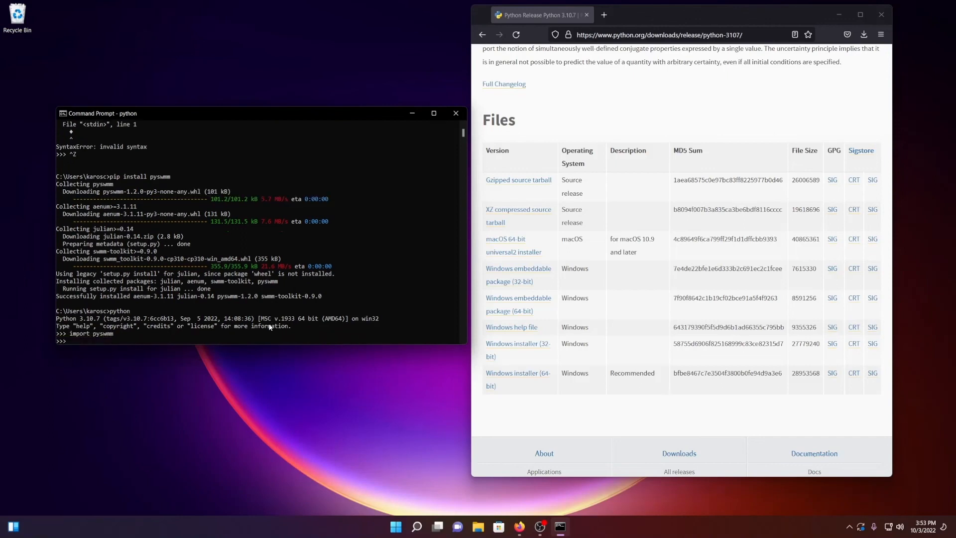
# Begin checking the installed version with pyswmm.__version__
pyautogui.write('pyswmm.')
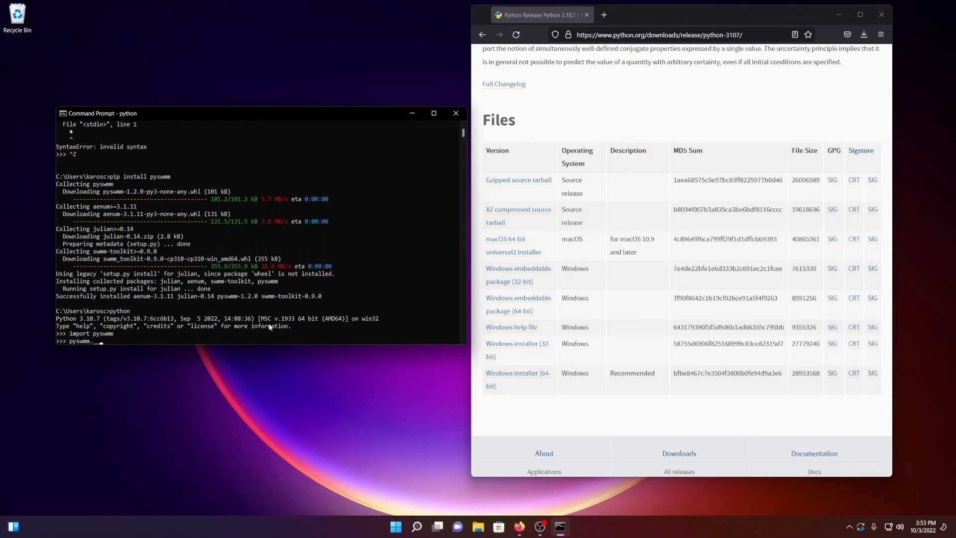
pyautogui.write('_v')
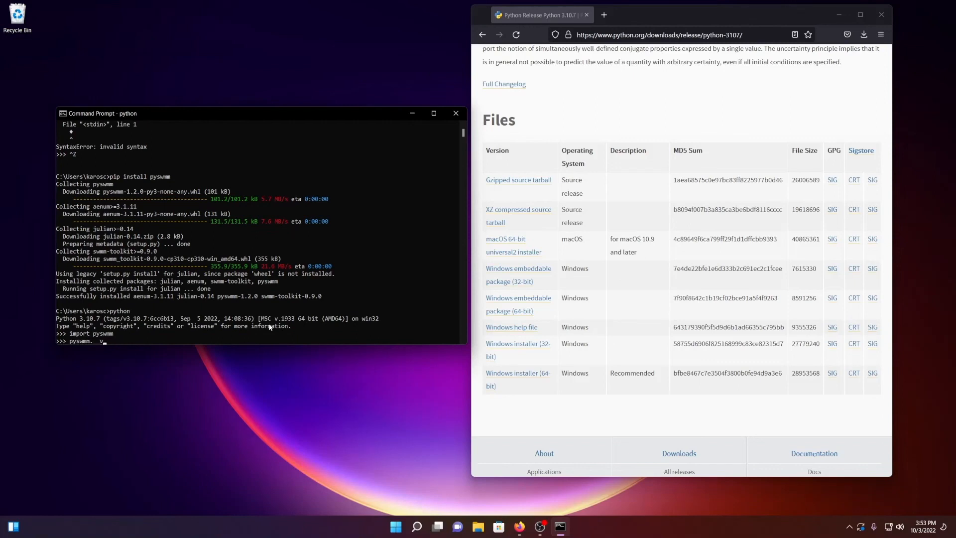
pyautogui.write('er')
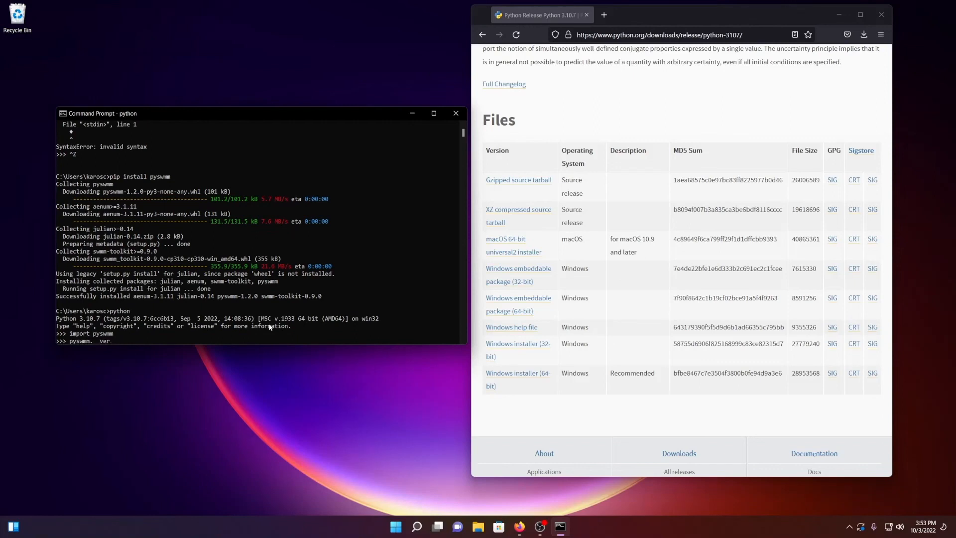